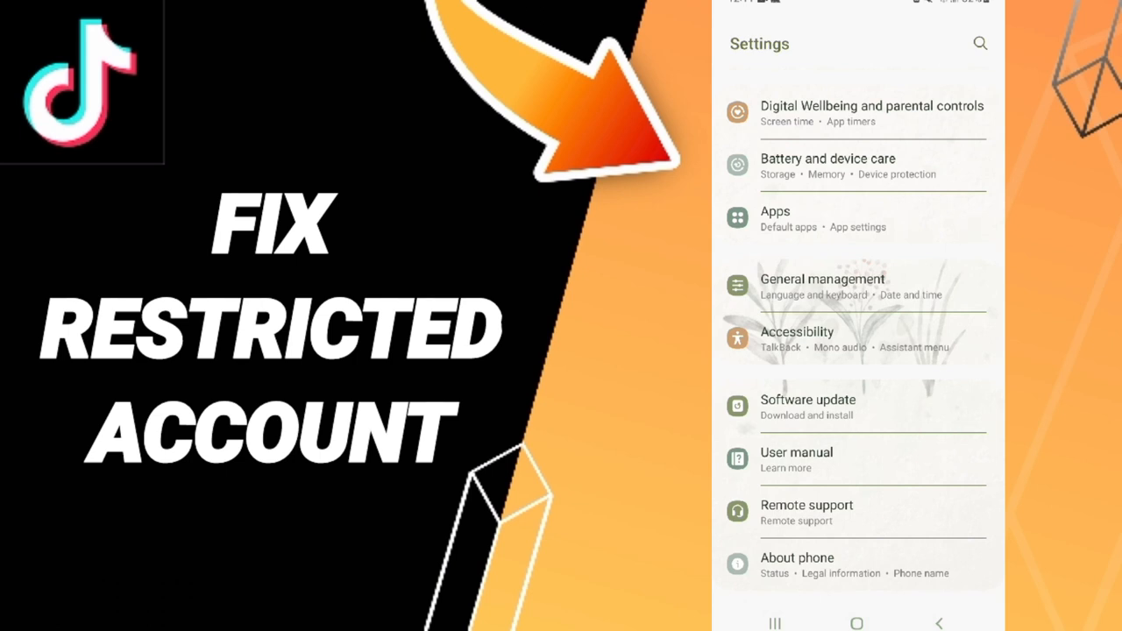
Step: Show the Apps list and scroll until TikTok appears among installed apps
click(856, 220)
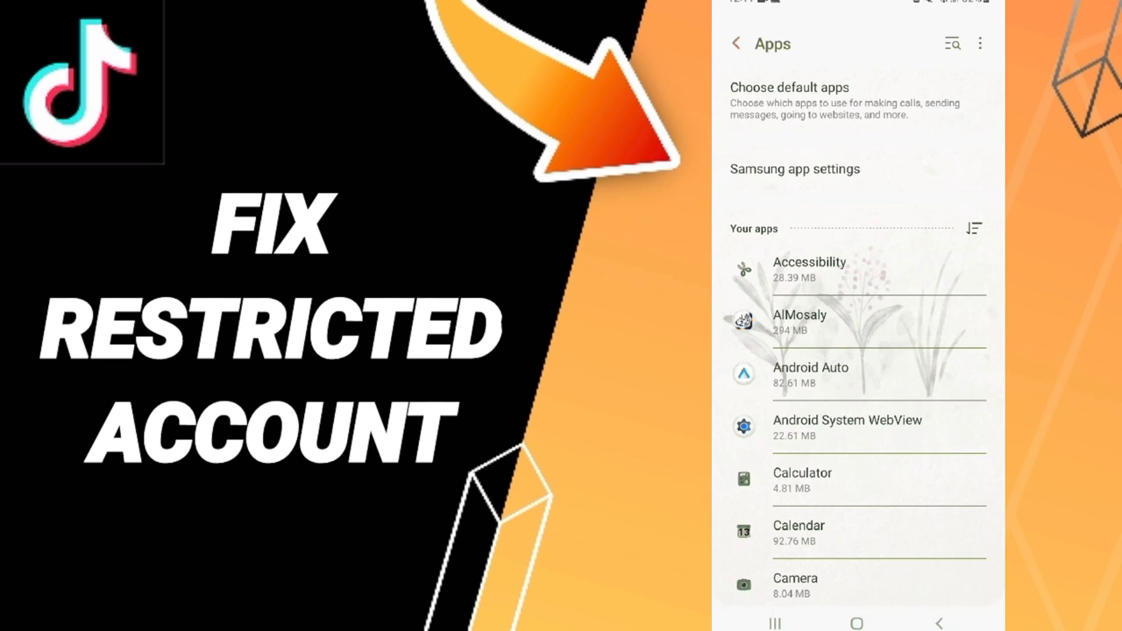
scroll(down, 3)
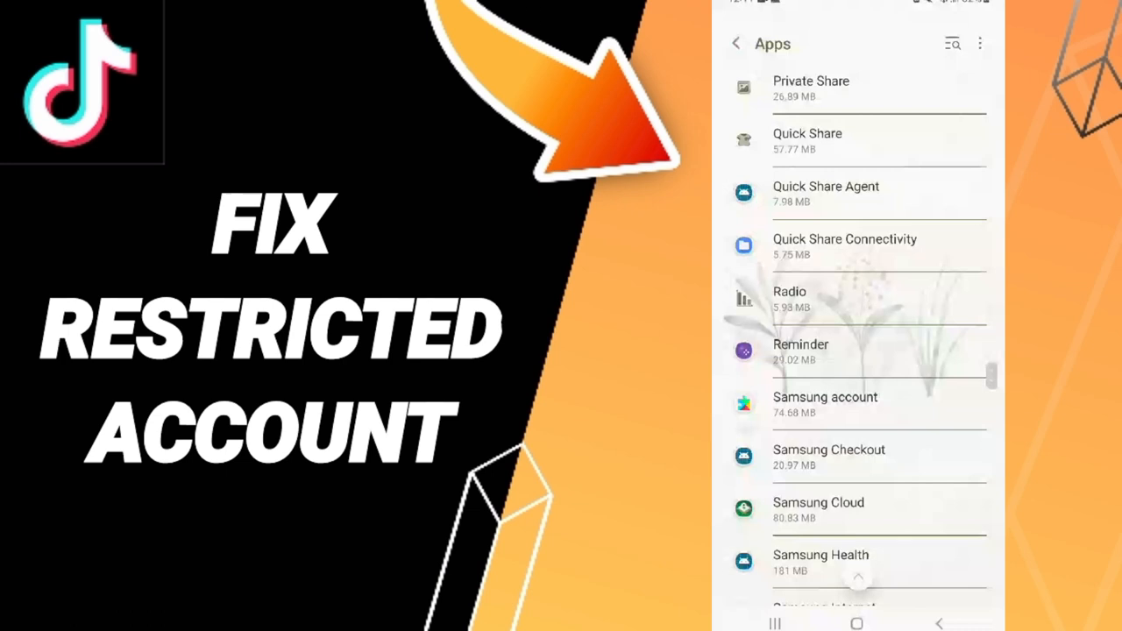
scroll(down, 3)
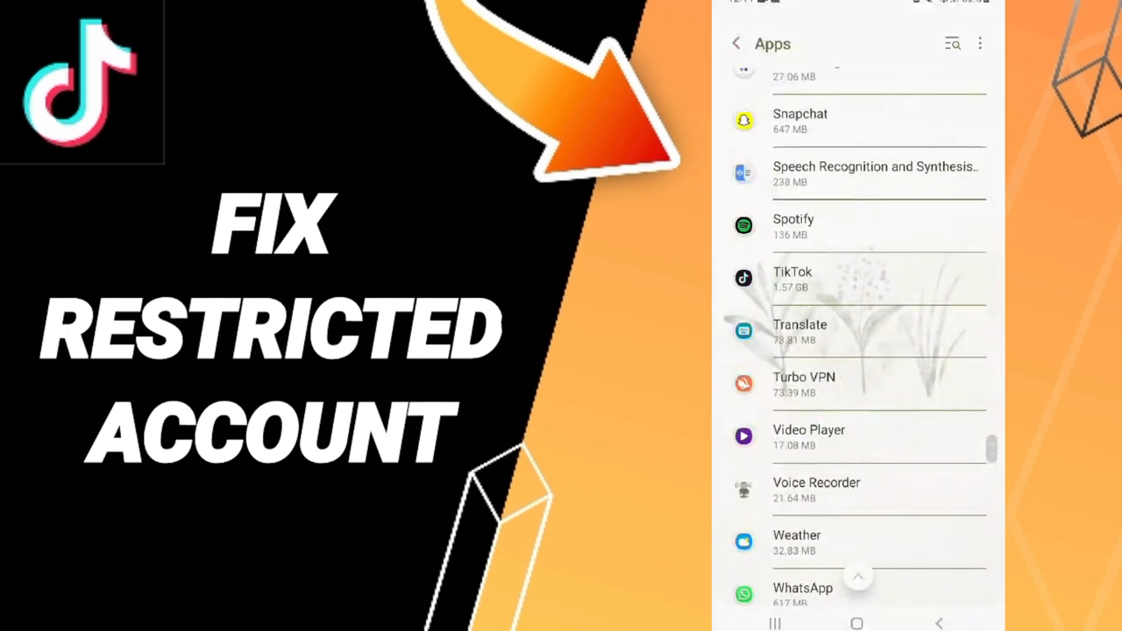
Step: Go into TikTok's app details, view its Storage usage and clear the cache
click(793, 278)
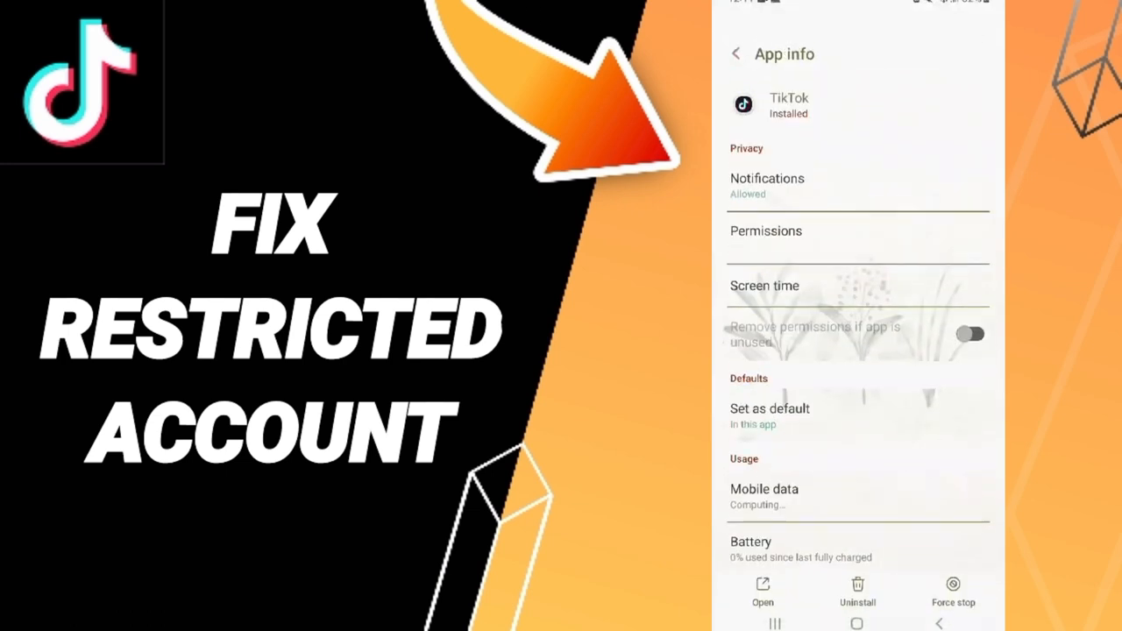
scroll(down, 3)
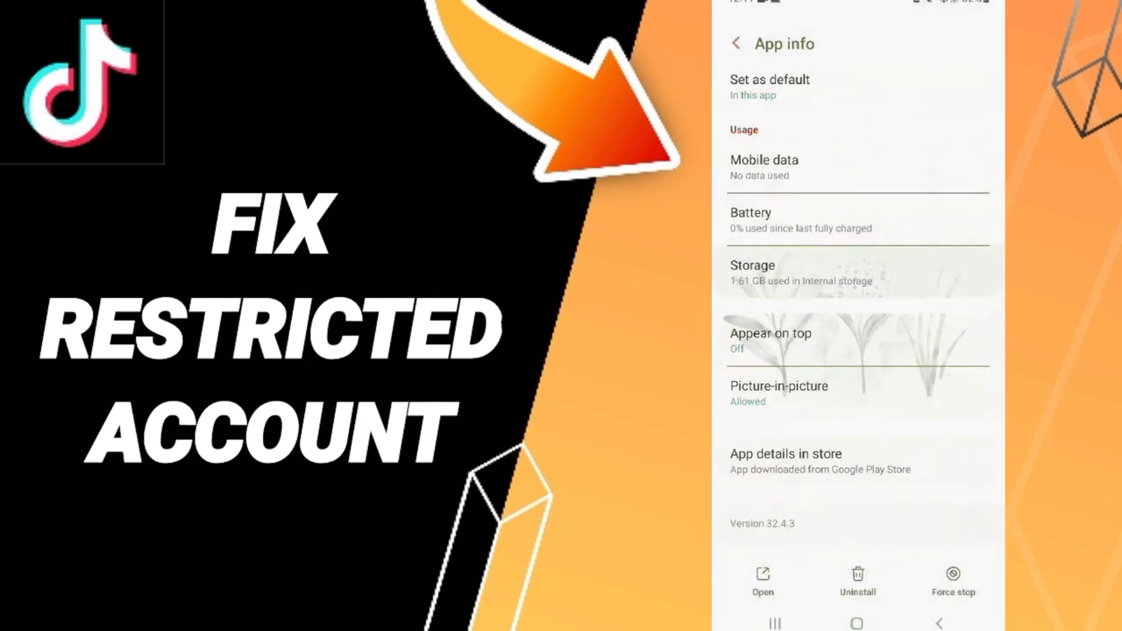
click(752, 271)
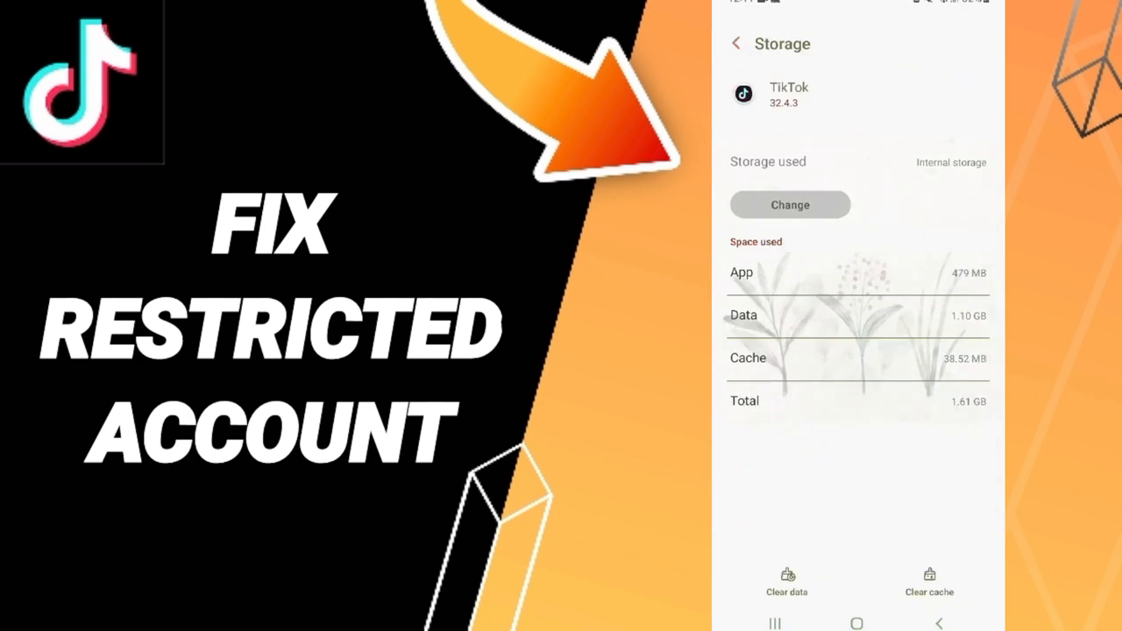
click(930, 582)
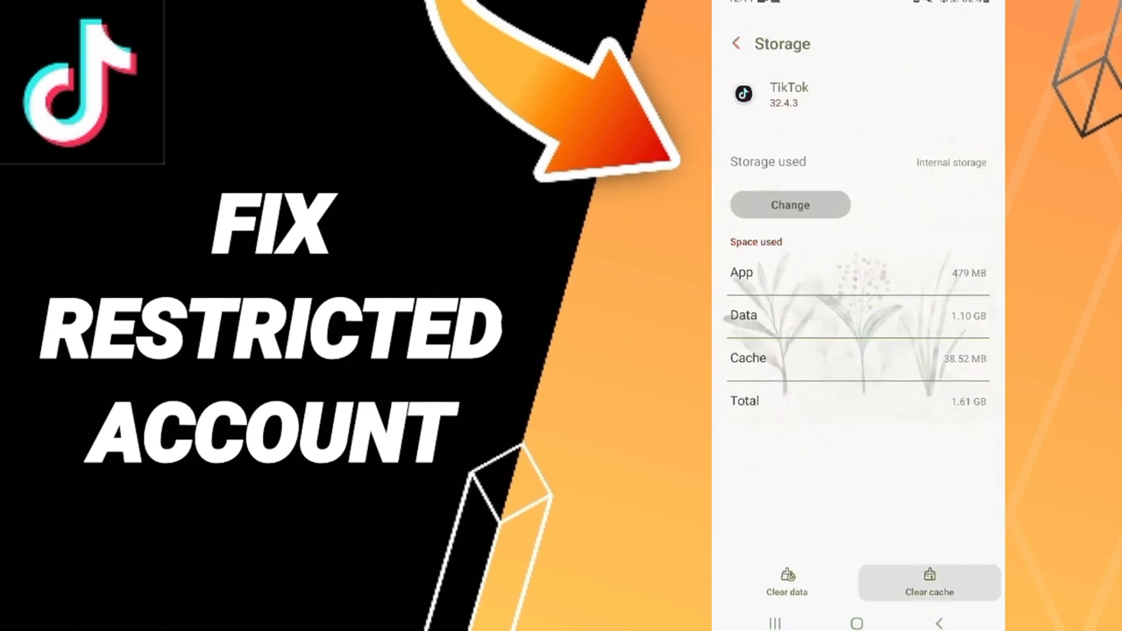